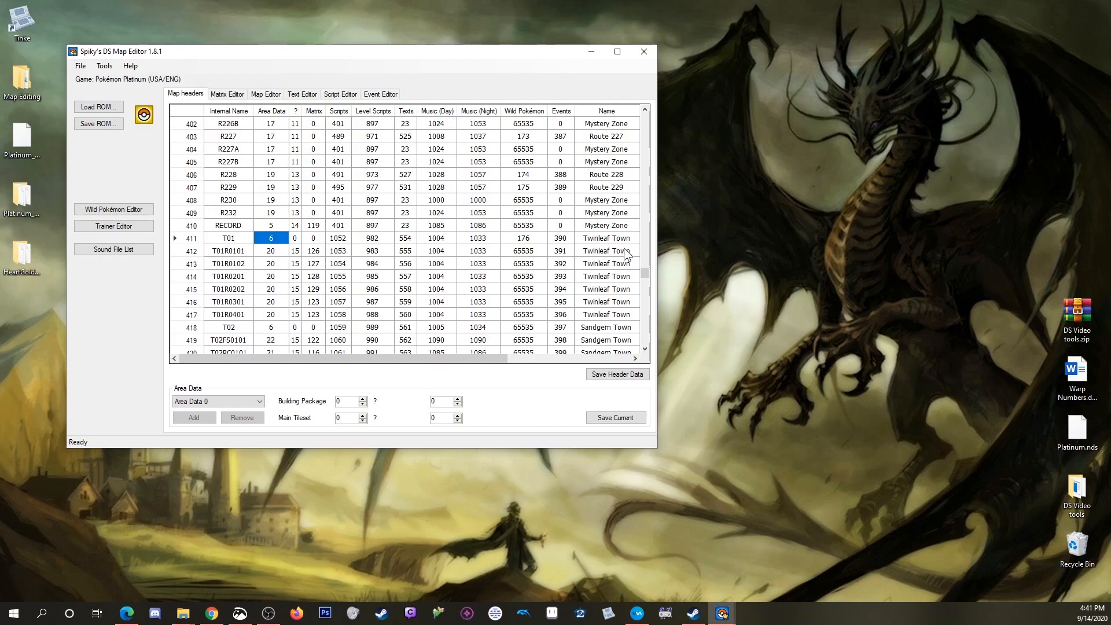
mouse_move(602, 247)
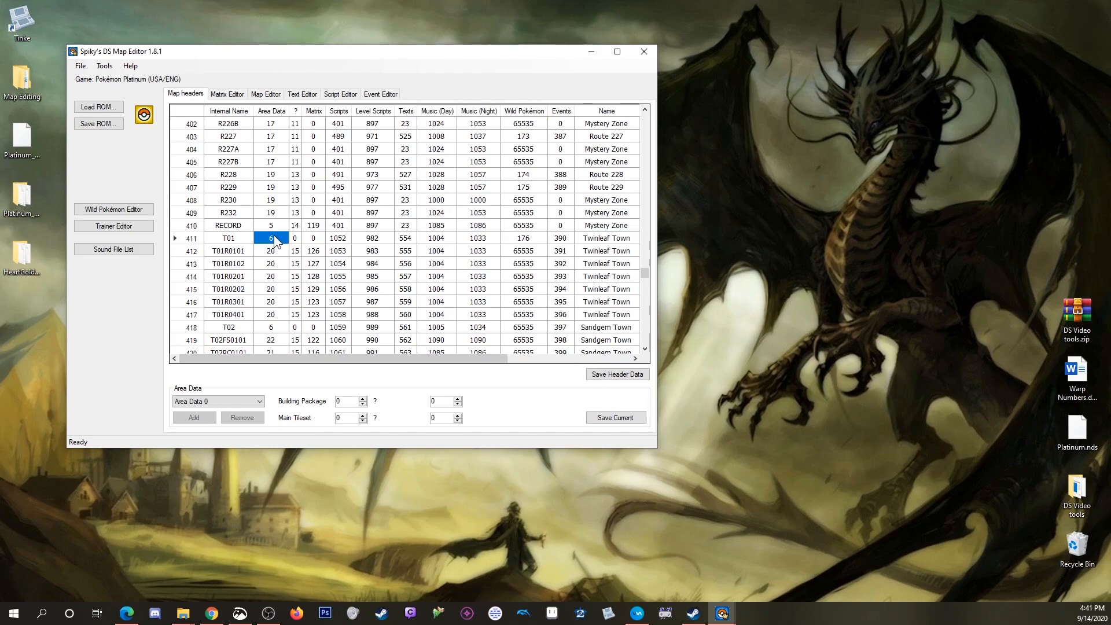
mouse_move(276, 128)
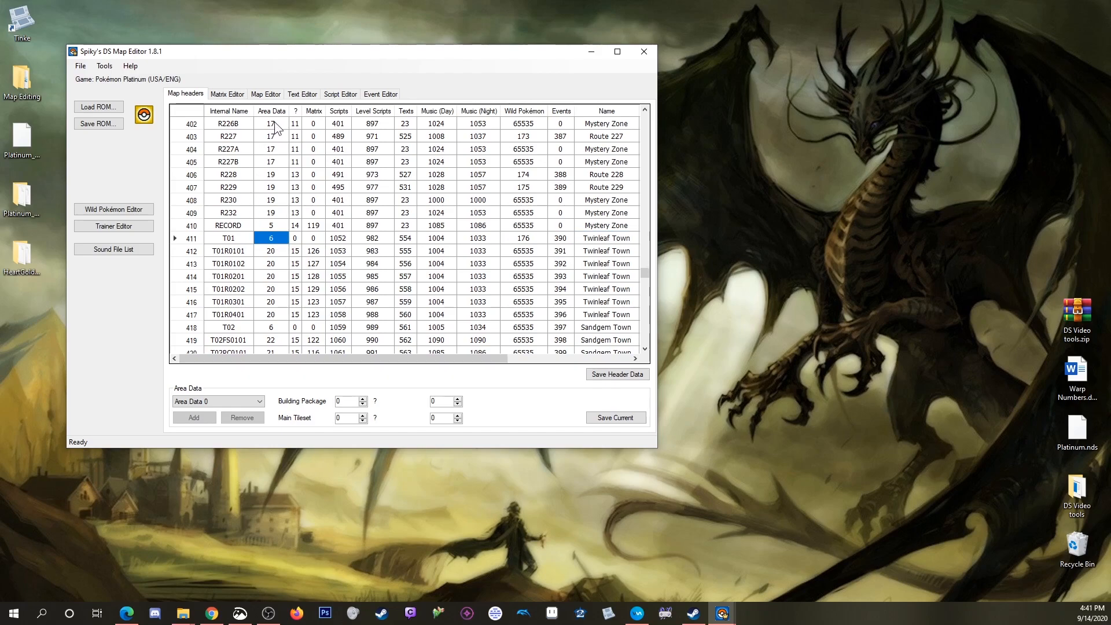
mouse_move(268, 404)
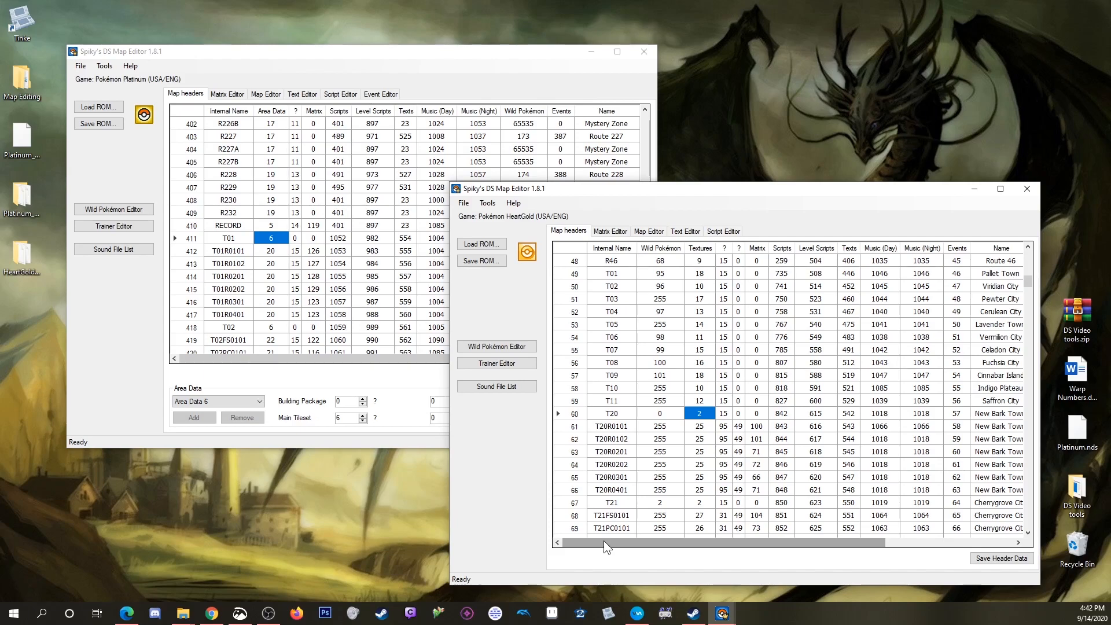
mouse_move(626, 462)
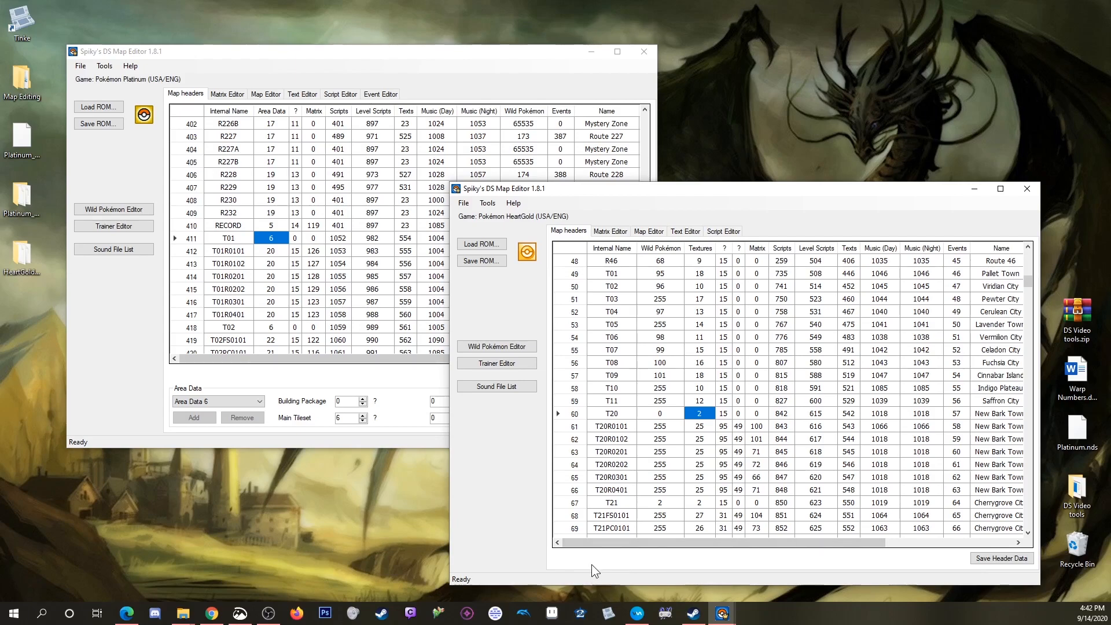
mouse_move(591, 568)
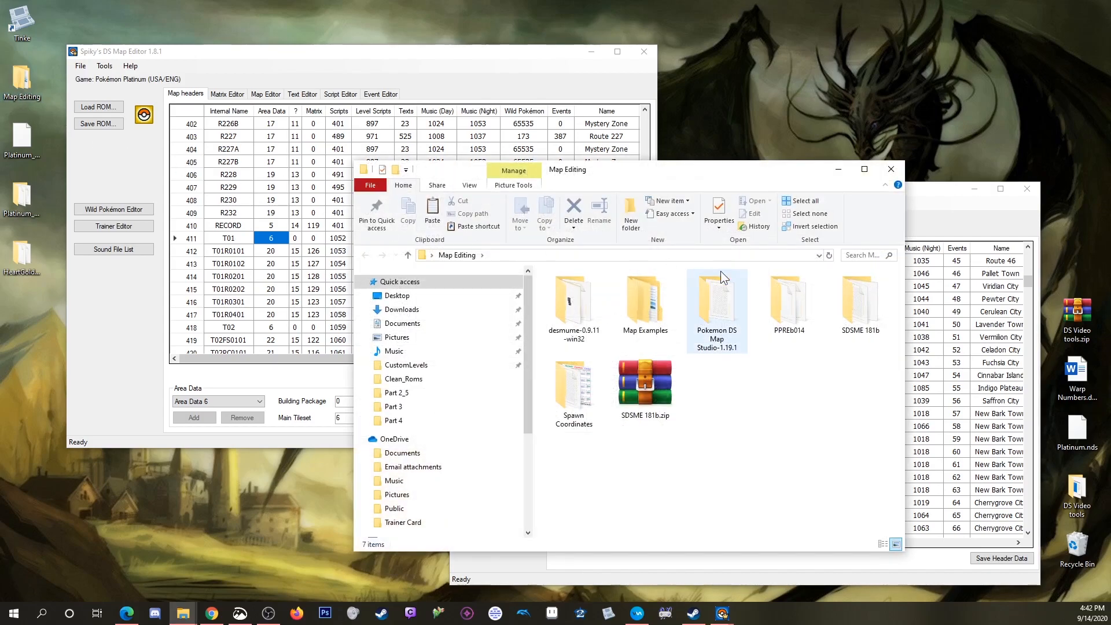
Step: Launch Pokemon DS Map Studio 1.19.1.exe from the bin folder
double_click(715, 298)
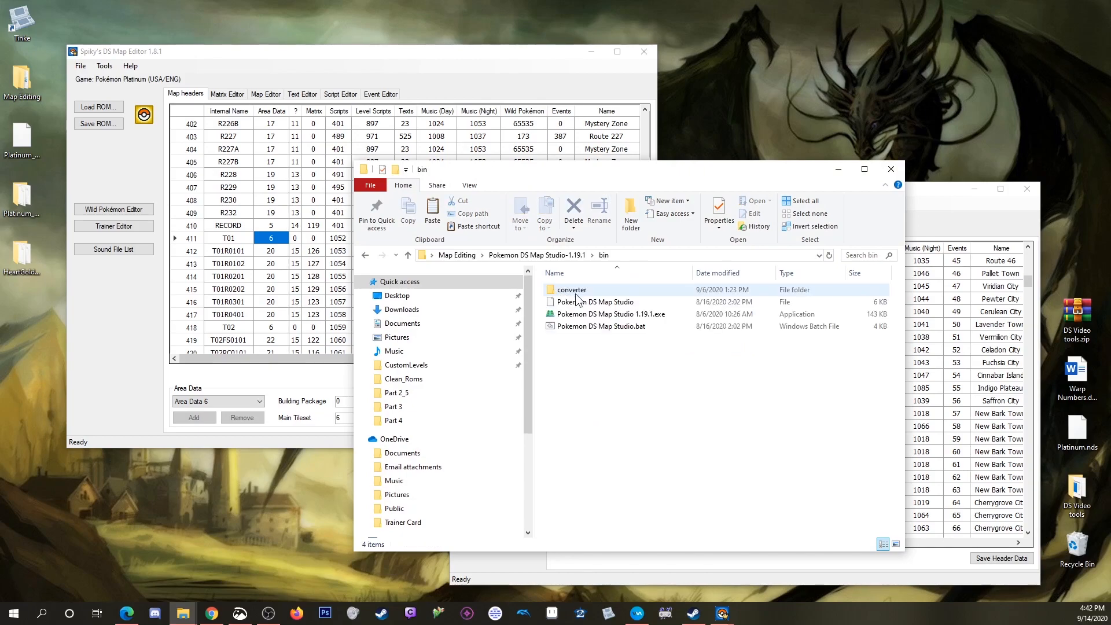
click(607, 314)
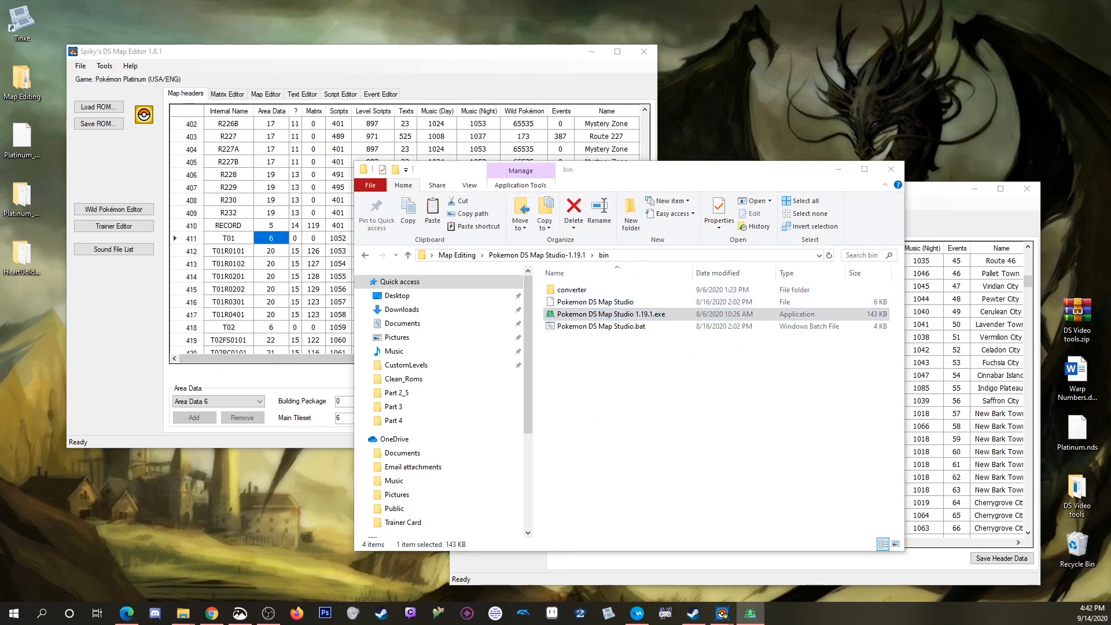
double_click(611, 314)
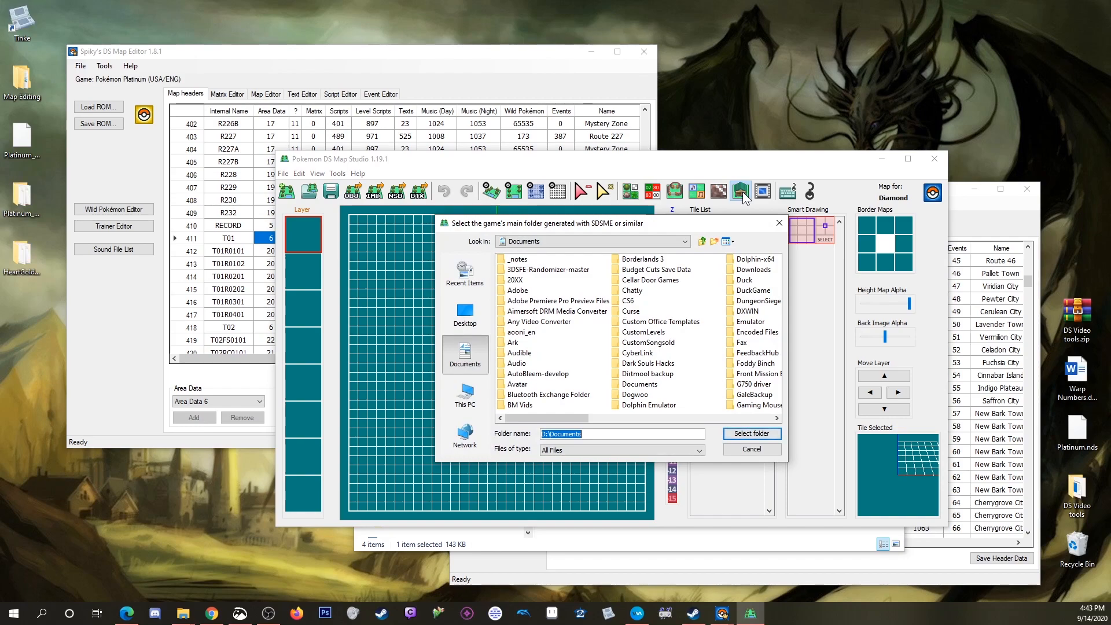
mouse_move(737, 197)
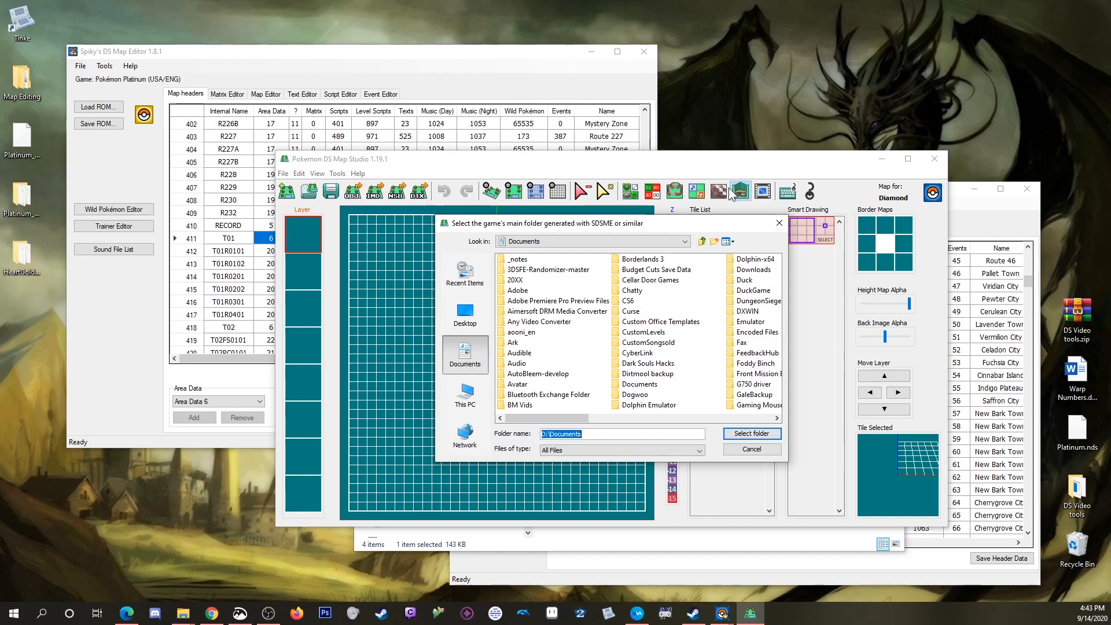
Step: Select the HeartGold_SDSME folder on the Desktop as the game folder
click(464, 314)
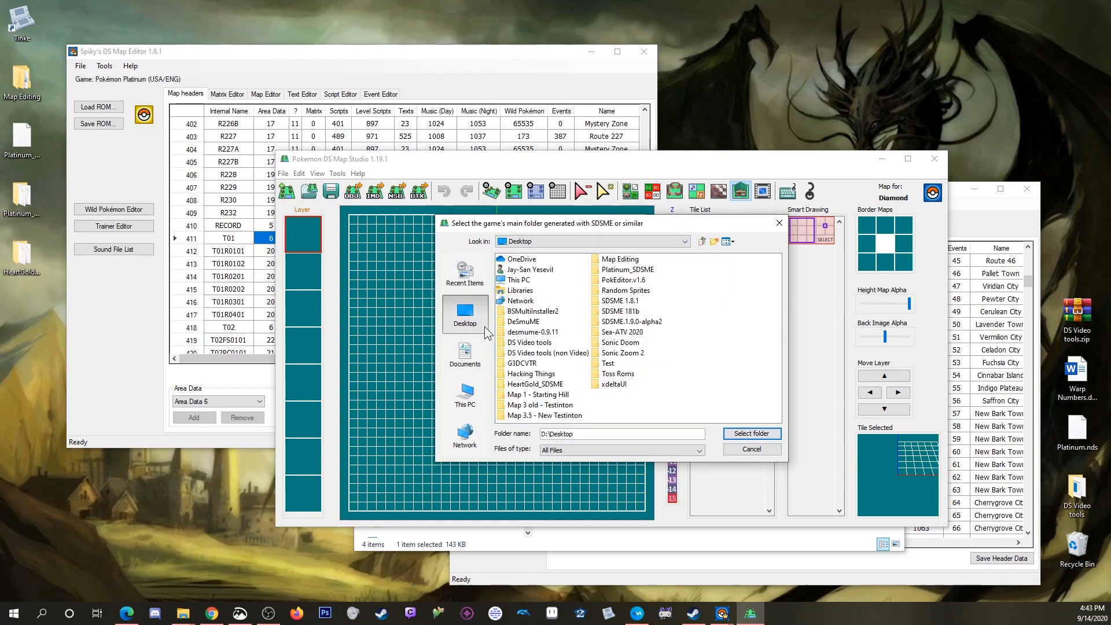
mouse_move(554, 391)
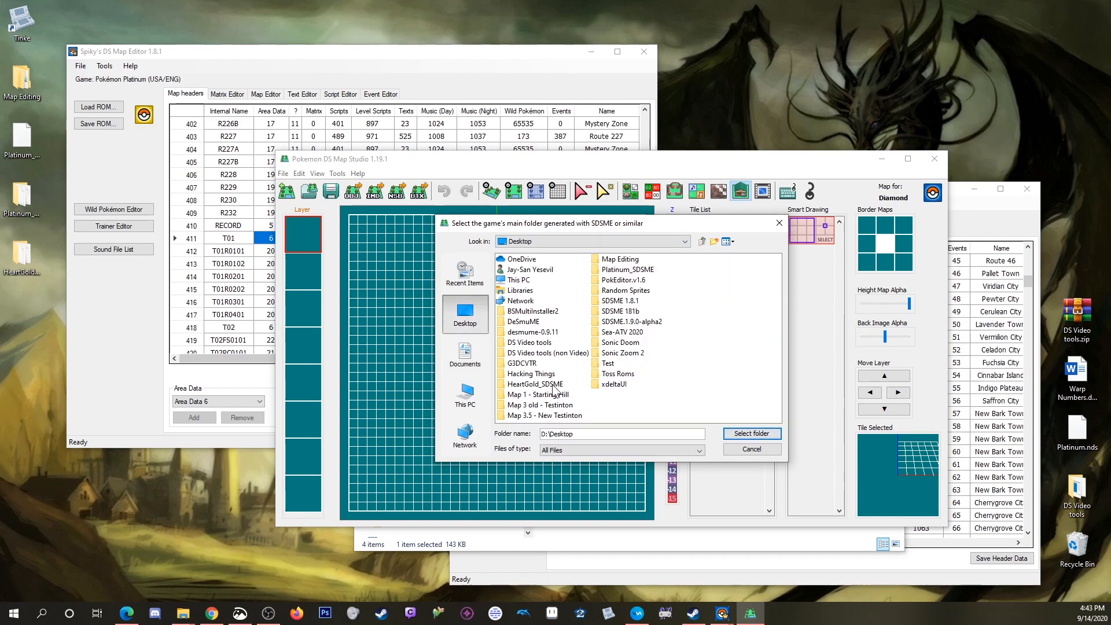
click(537, 384)
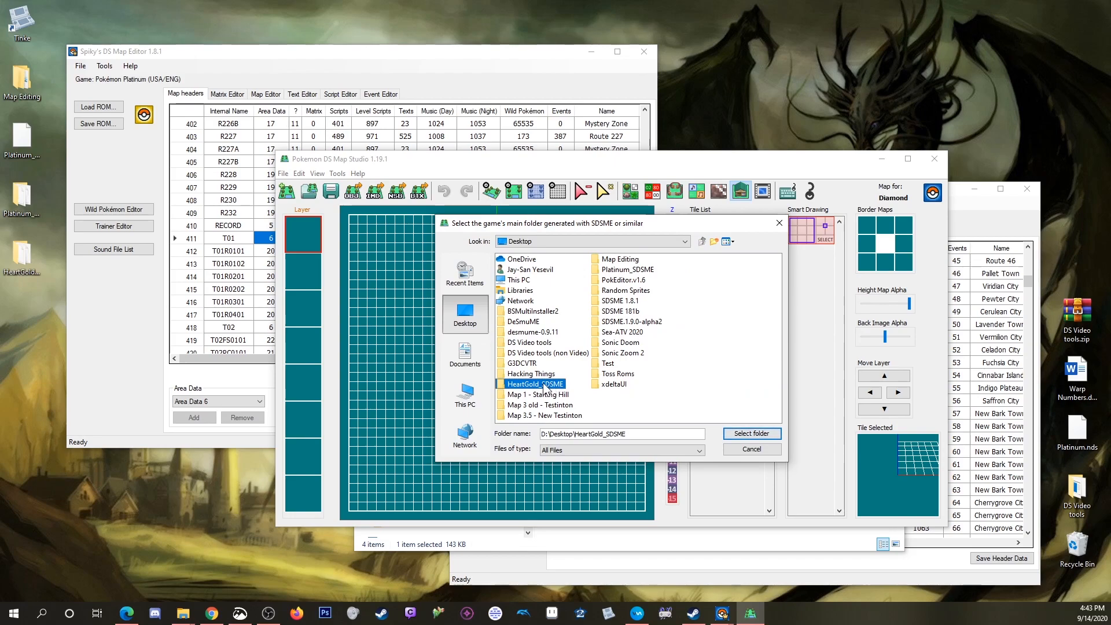
mouse_move(518, 392)
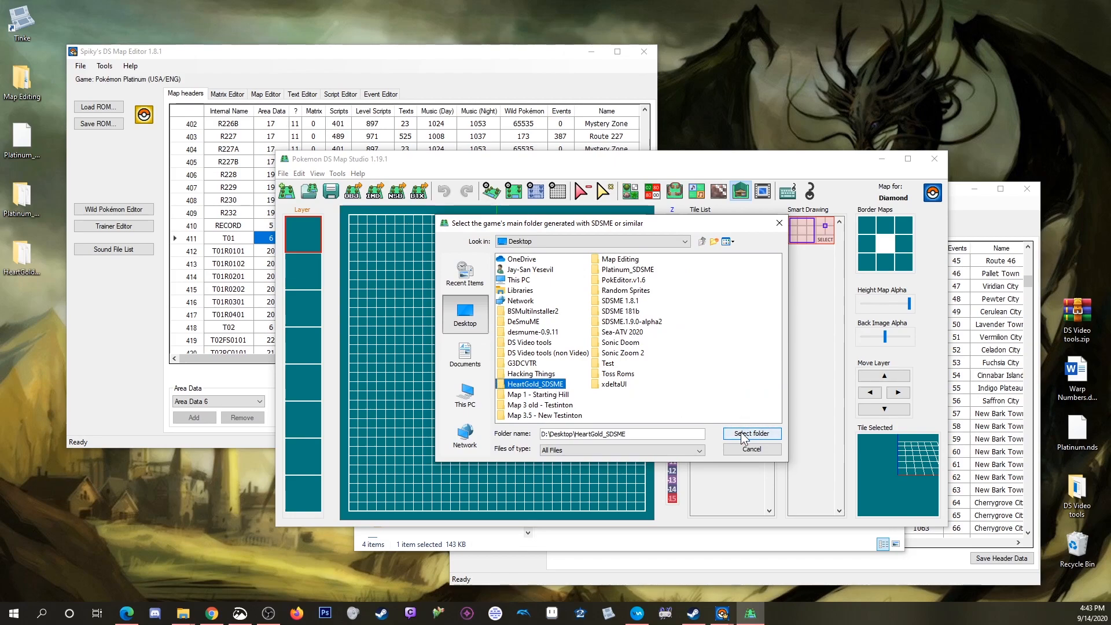
Step: Confirm the game folder and view Area Data 2 in the Area Data Editor
click(751, 433)
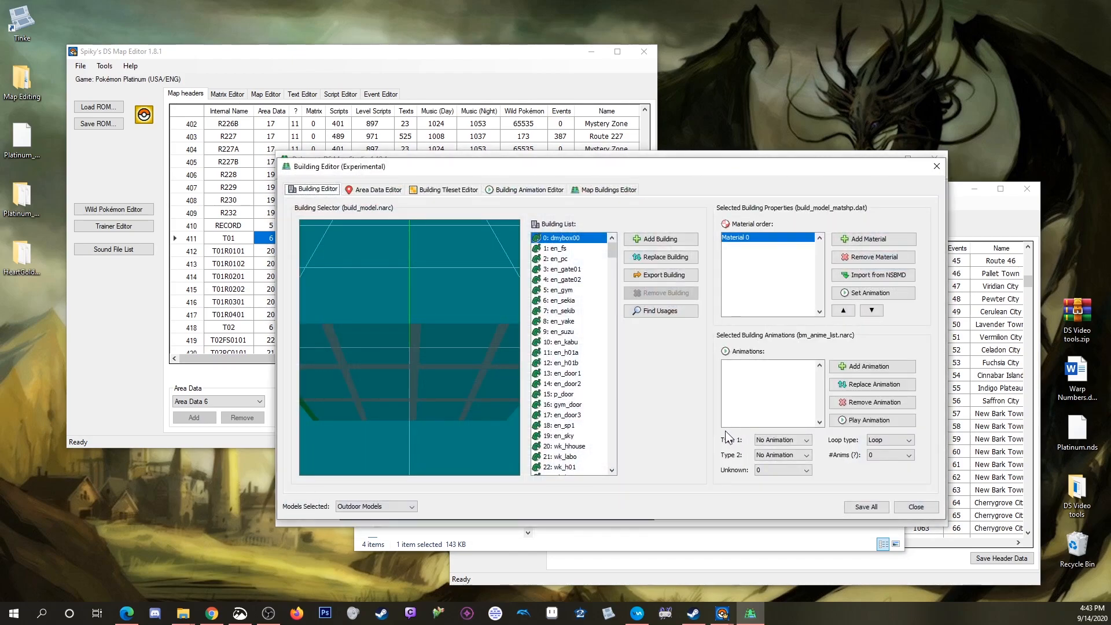
mouse_move(690, 429)
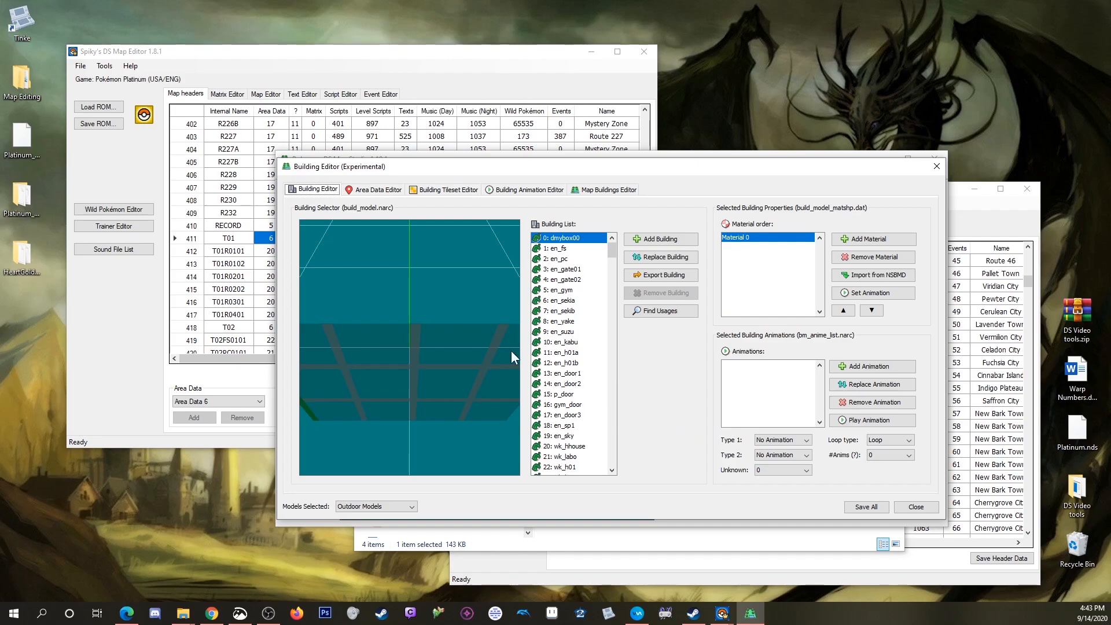
click(377, 189)
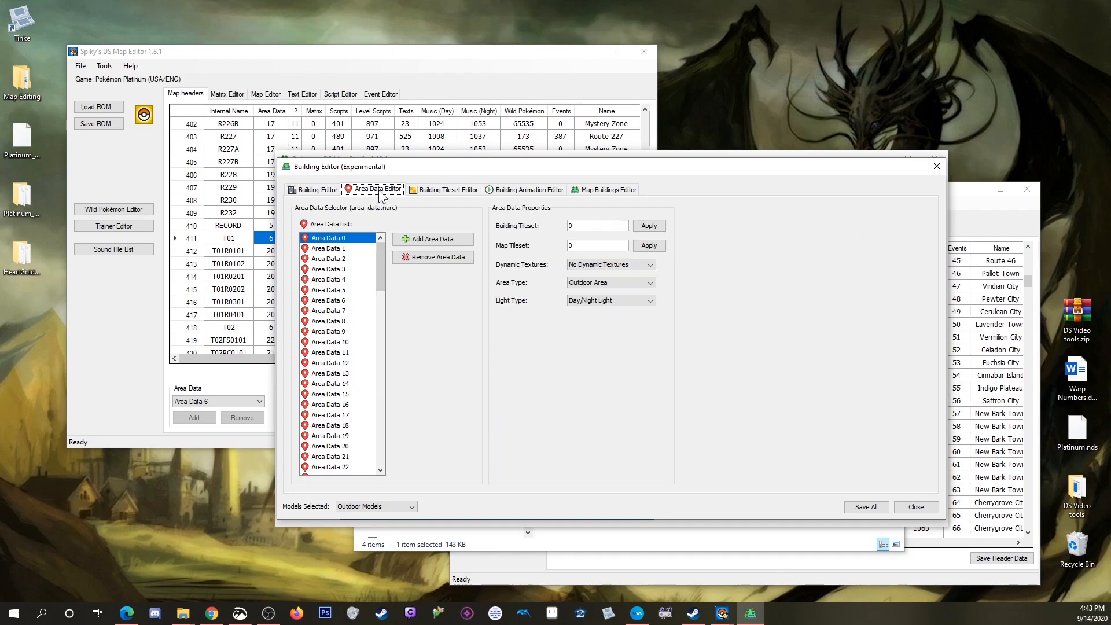
mouse_move(330, 264)
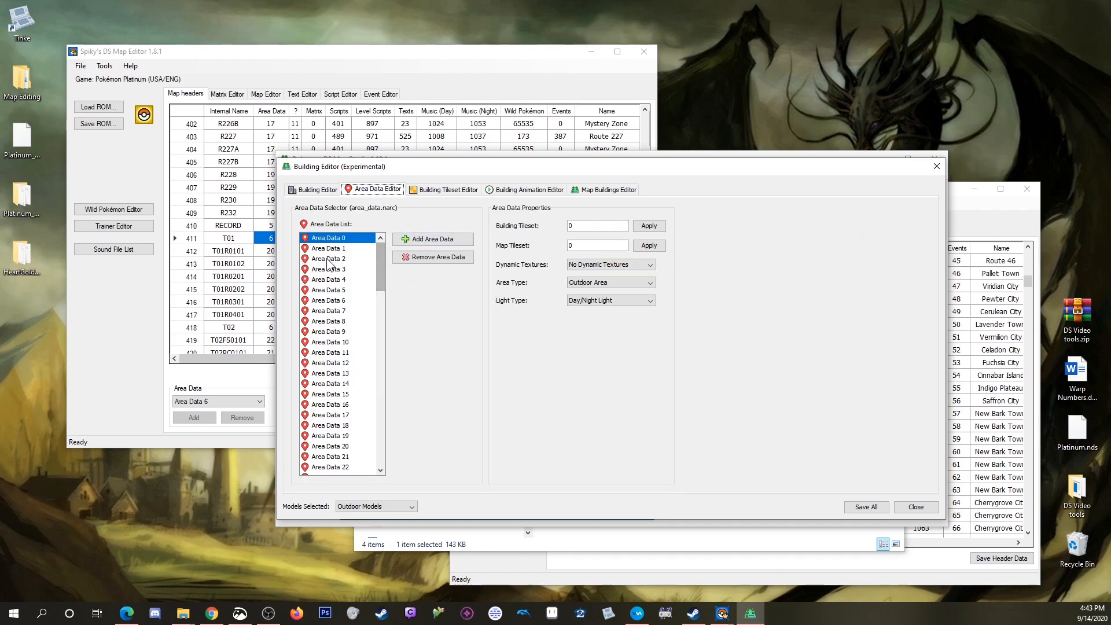
click(327, 258)
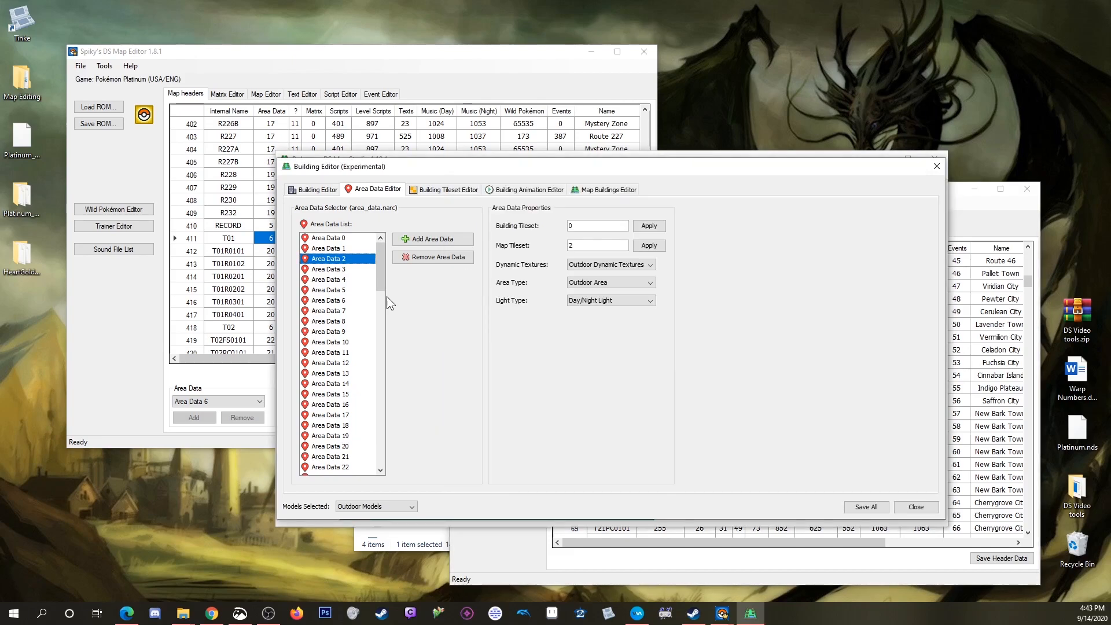
mouse_move(493, 216)
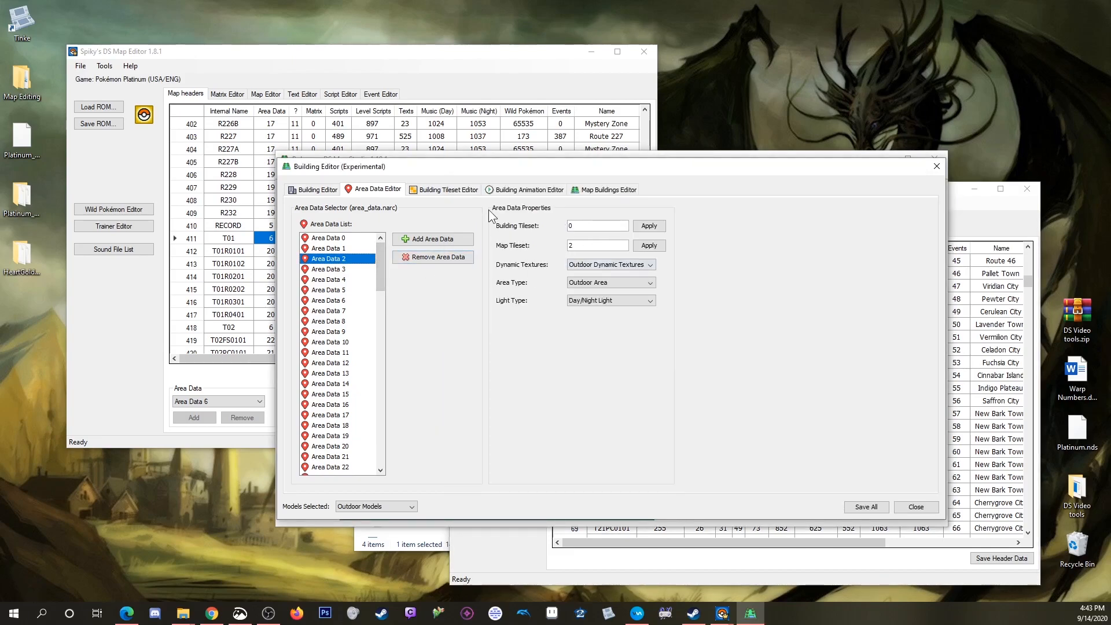
mouse_move(534, 238)
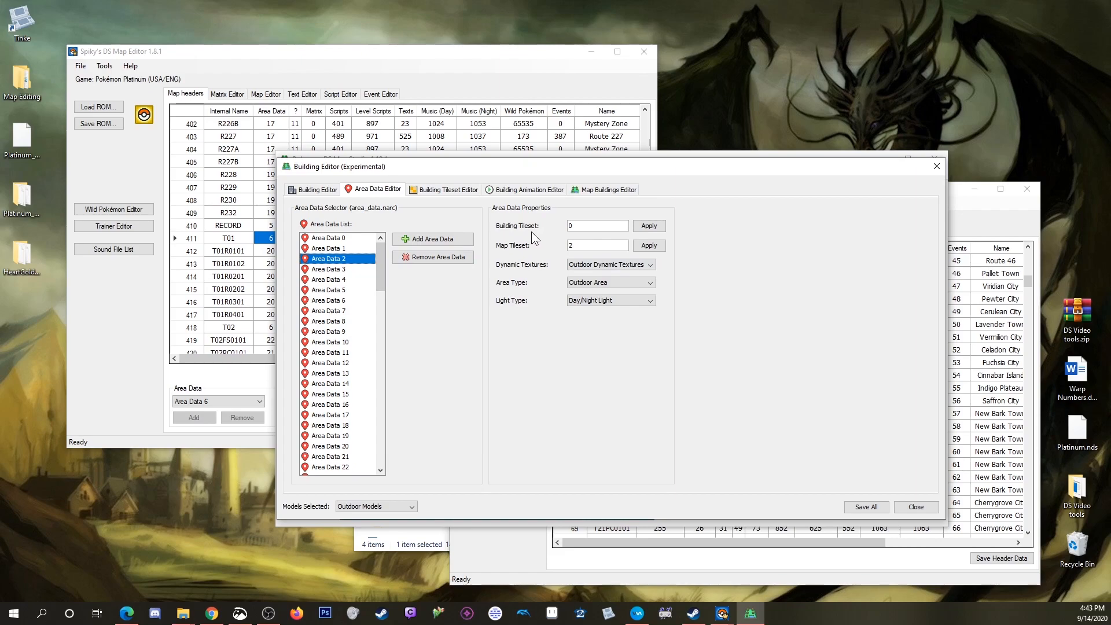
mouse_move(555, 226)
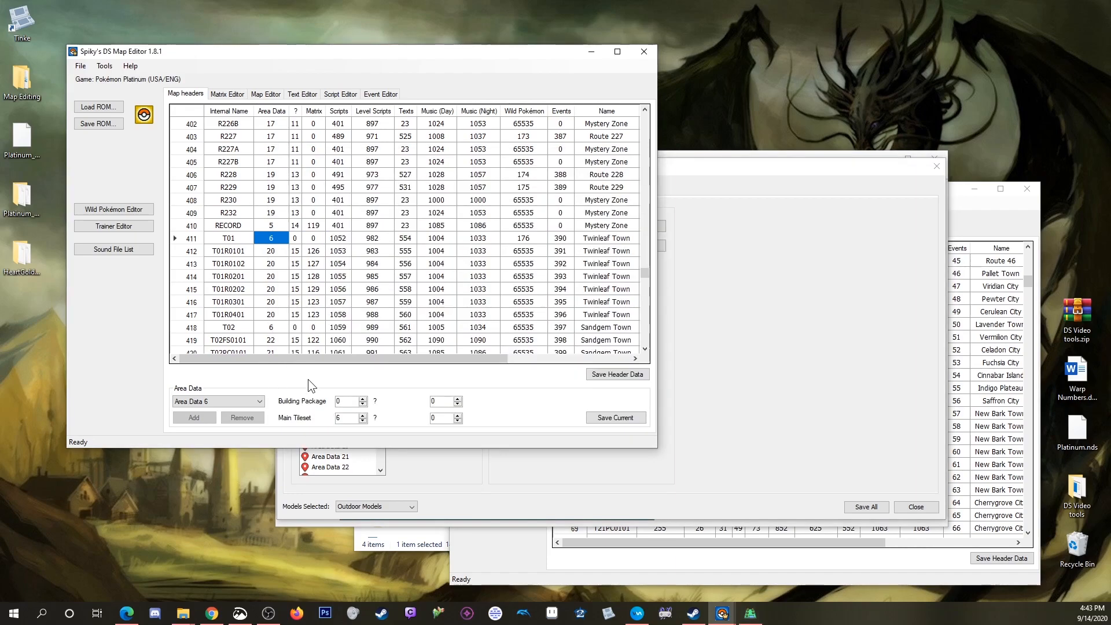
mouse_move(349, 393)
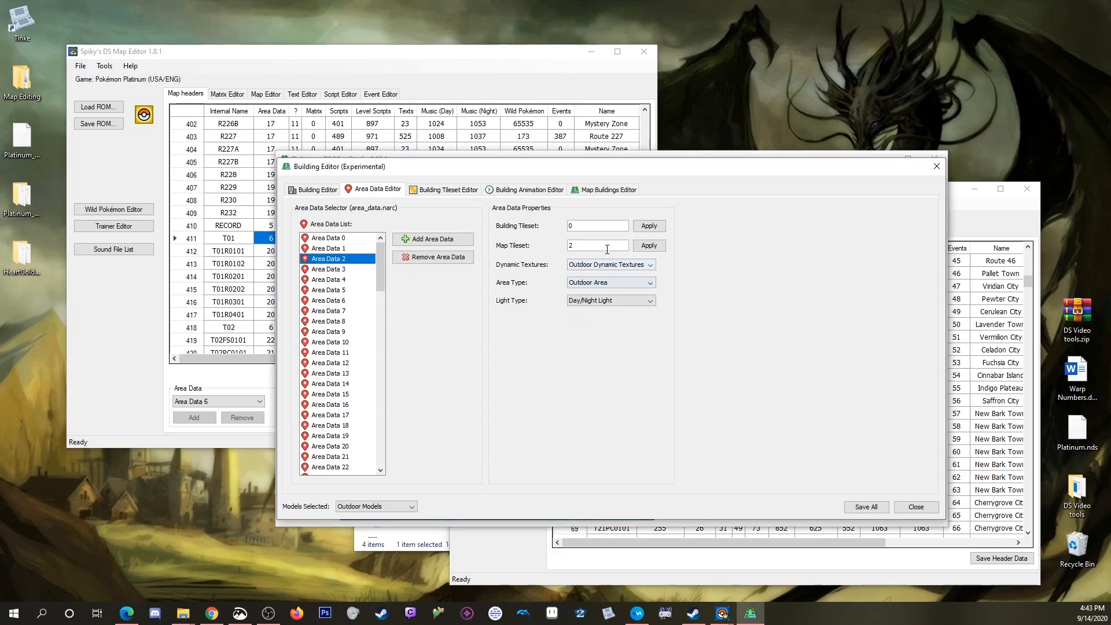
mouse_move(699, 534)
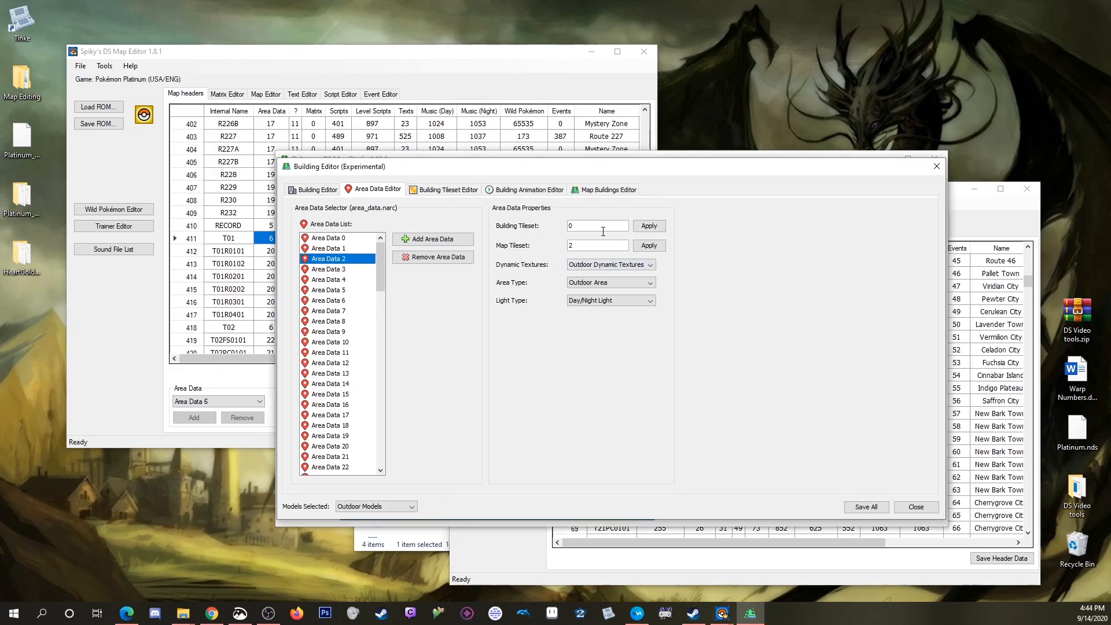
Step: Browse Tileset 0's building list and preview the wk_hhouse model
click(447, 188)
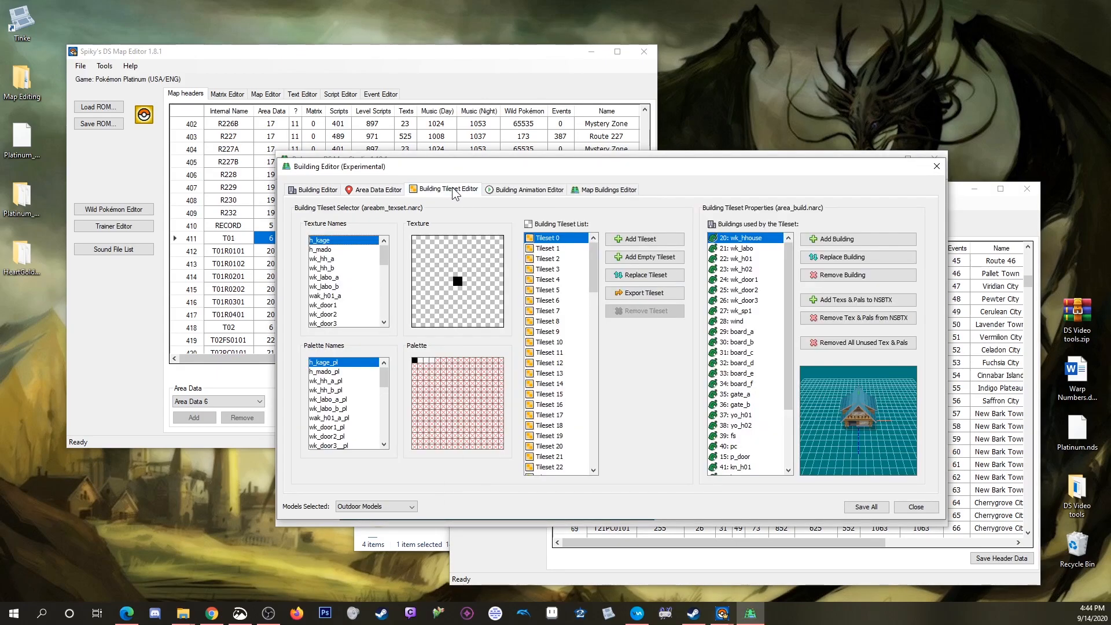
click(548, 249)
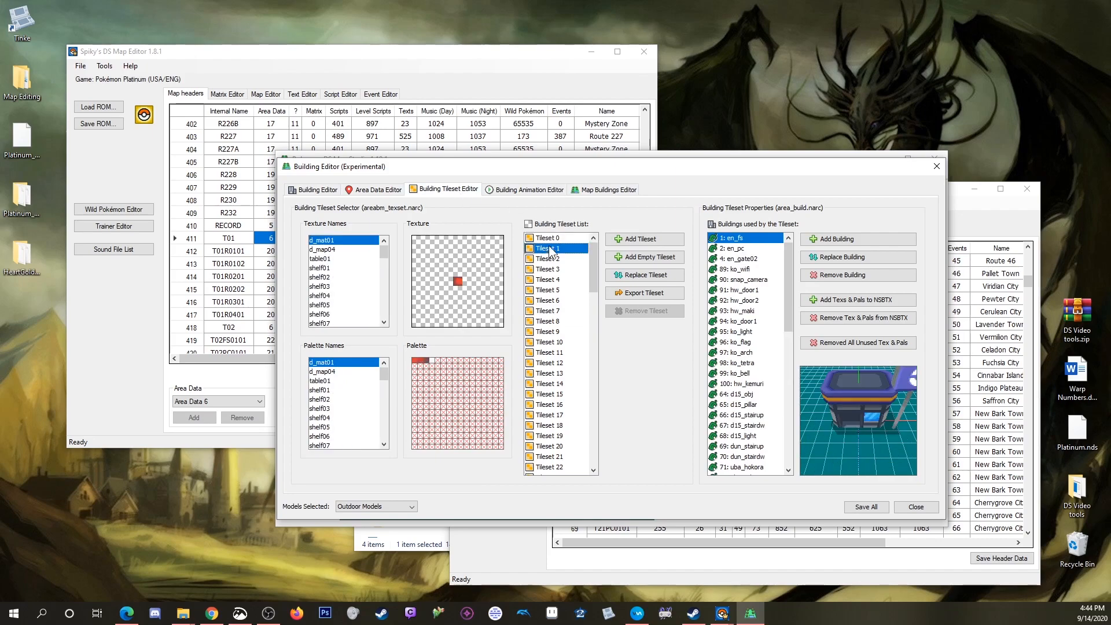
click(551, 238)
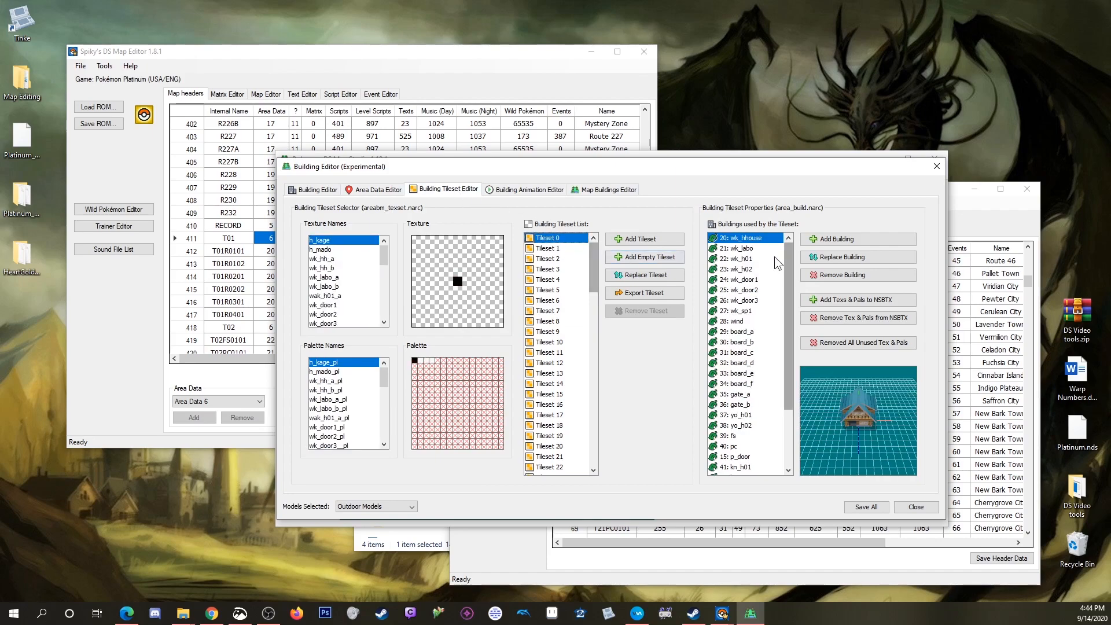
scroll(down, 3)
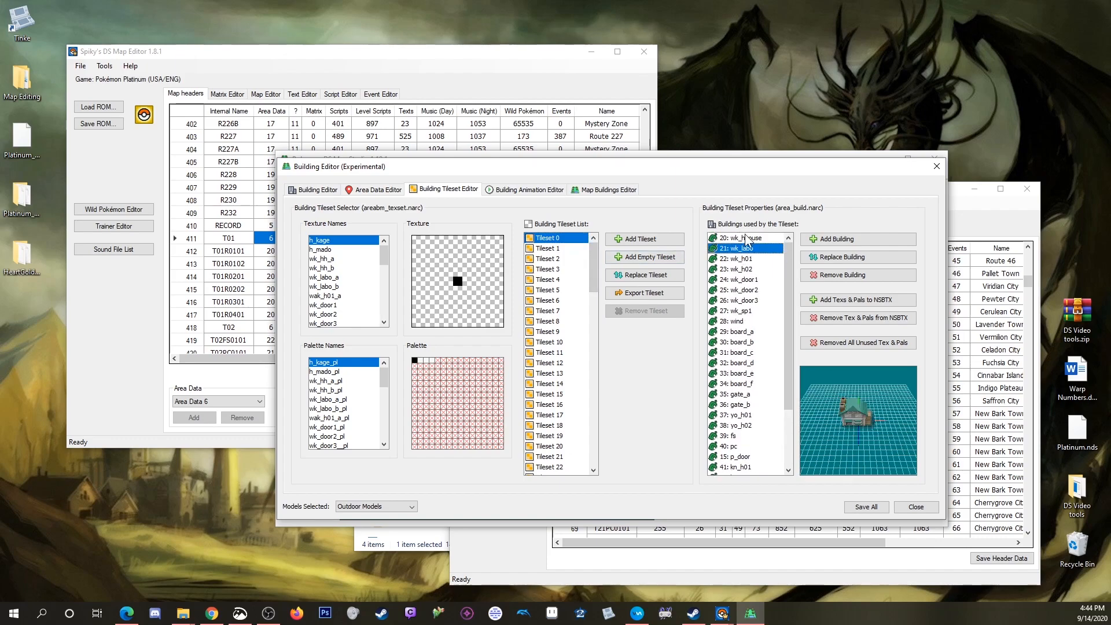
click(737, 237)
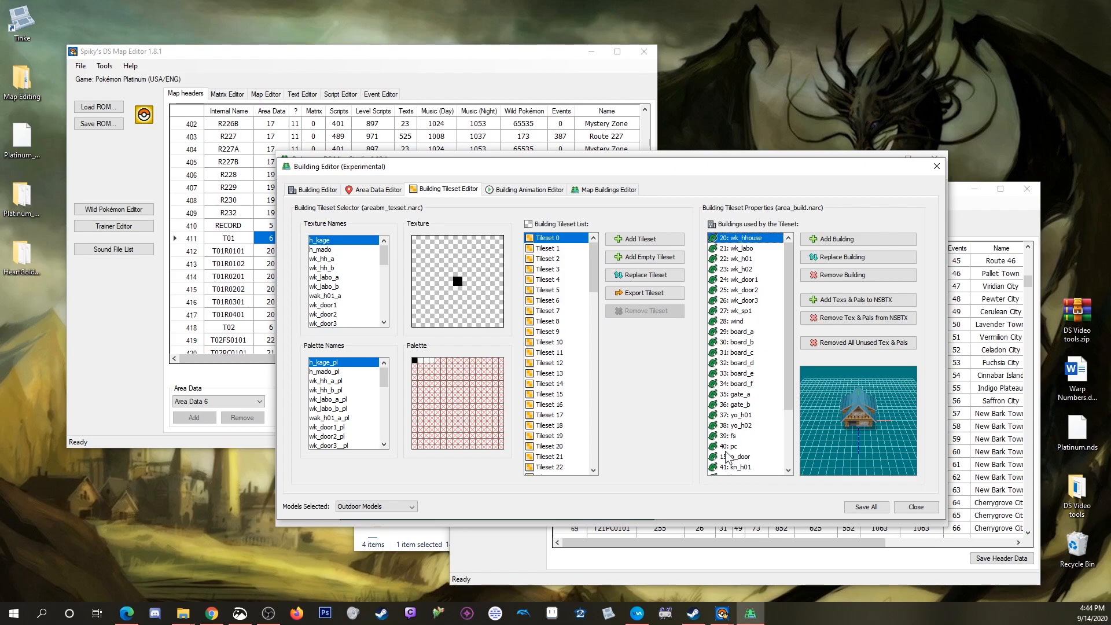